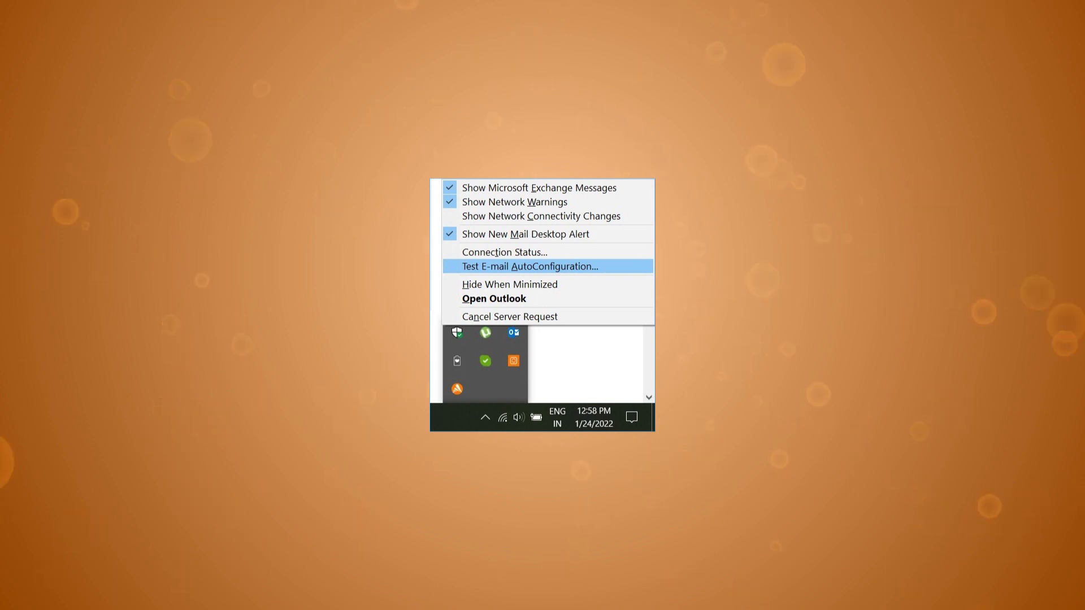
Launch the Test E-mail AutoConfiguration check from the Outlook tray menu
{"action": "left_click", "coordinate": [527, 265]}
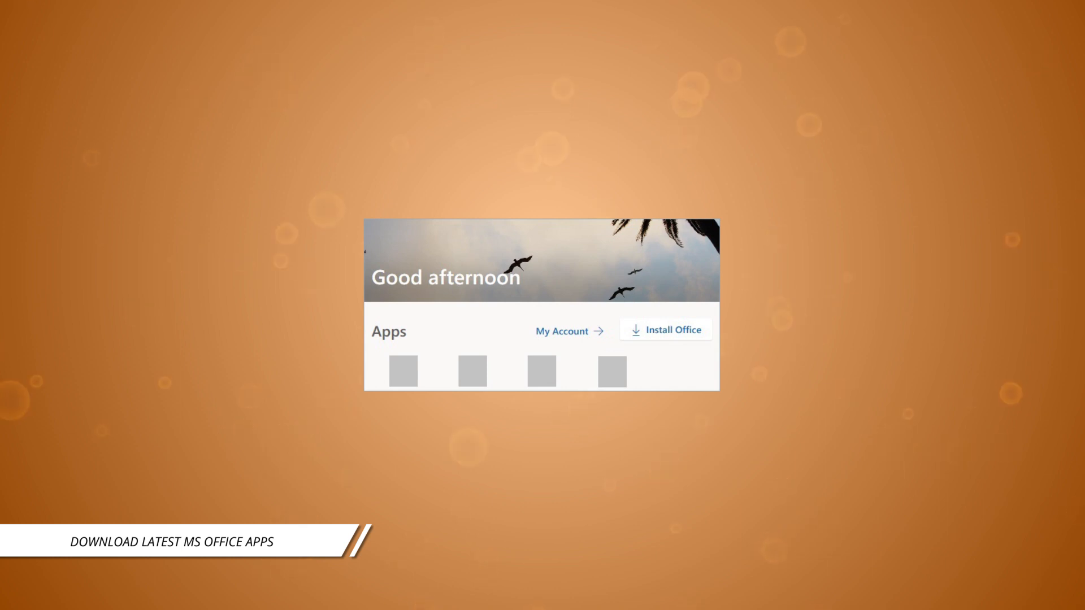
Install Office from the Office 365 home page so the installer begins its progress
{"action": "left_click", "coordinate": [672, 330]}
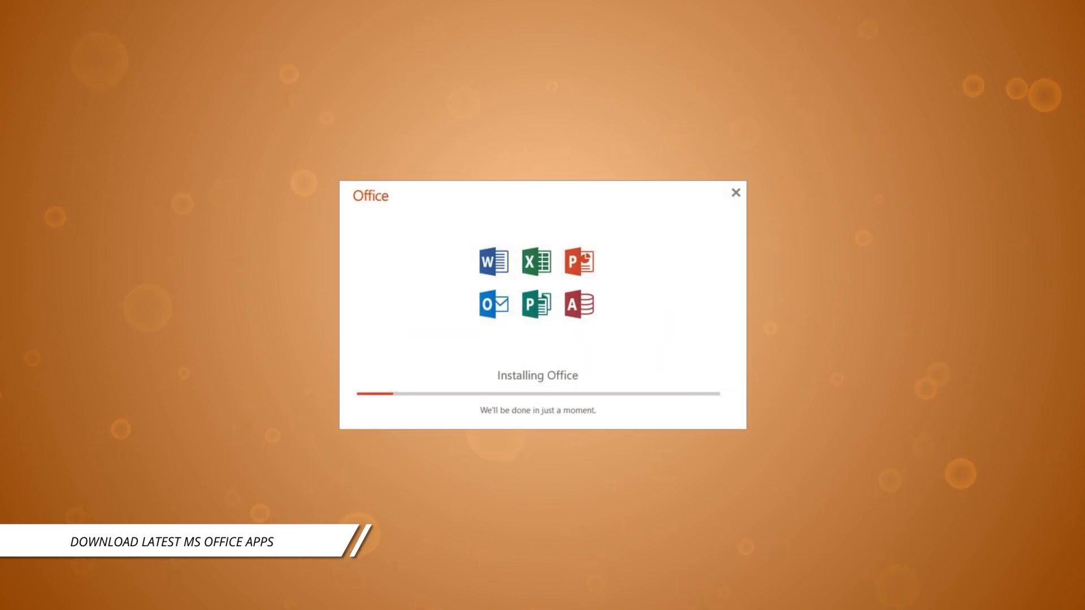